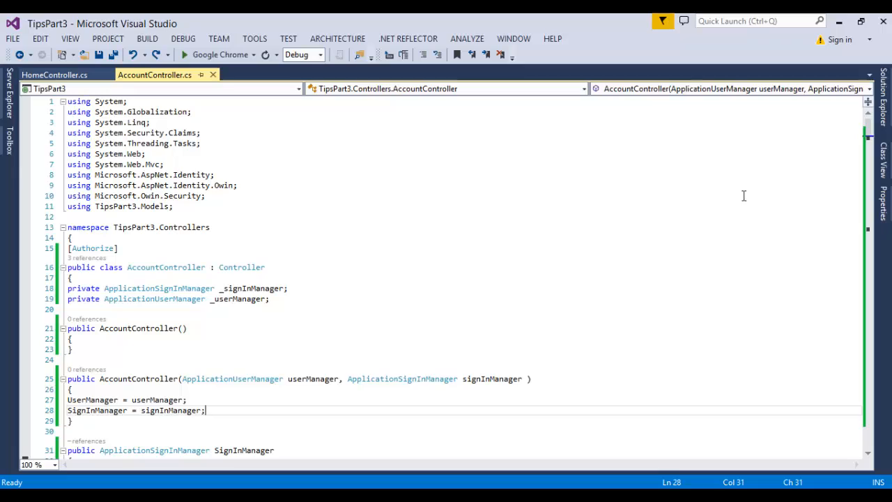
Reformat the whole AccountController.cs document with Ctrl+K, Ctrl+D and review the indentation
scroll(down, 3)
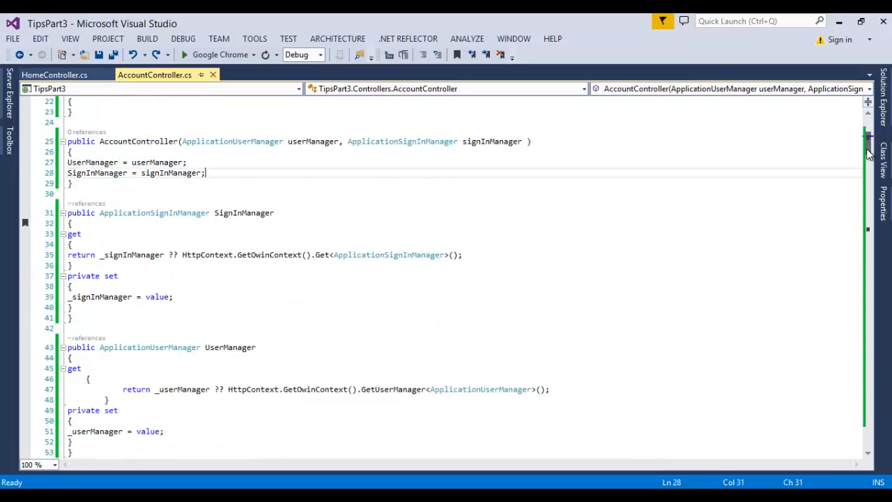
scroll(down, 3)
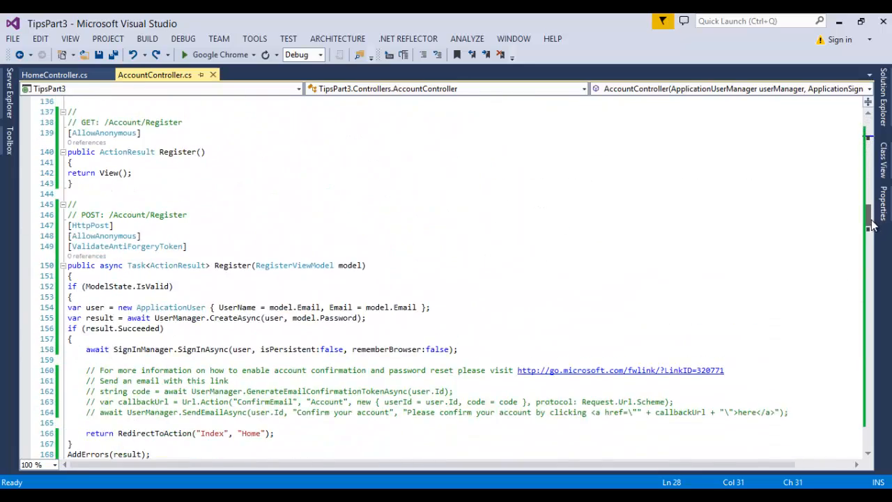
scroll(down, 3)
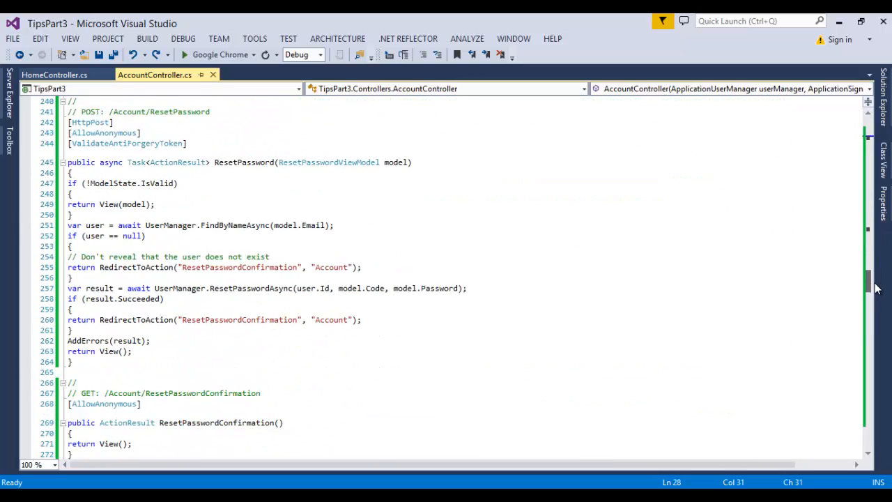
scroll(down, 3)
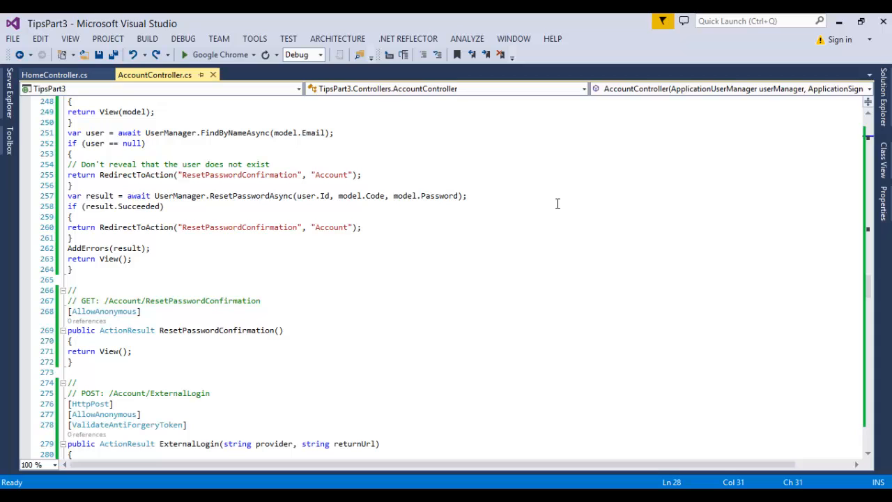
key(ctrl+k)
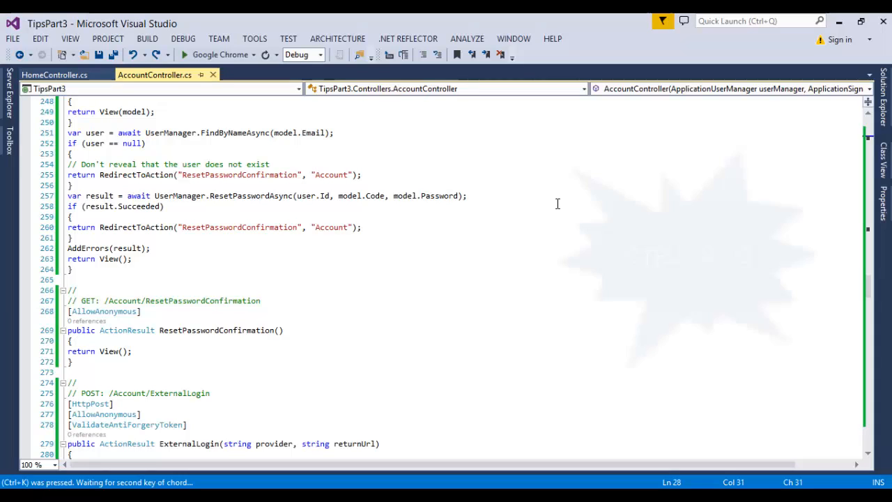
key(ctrl+k+d)
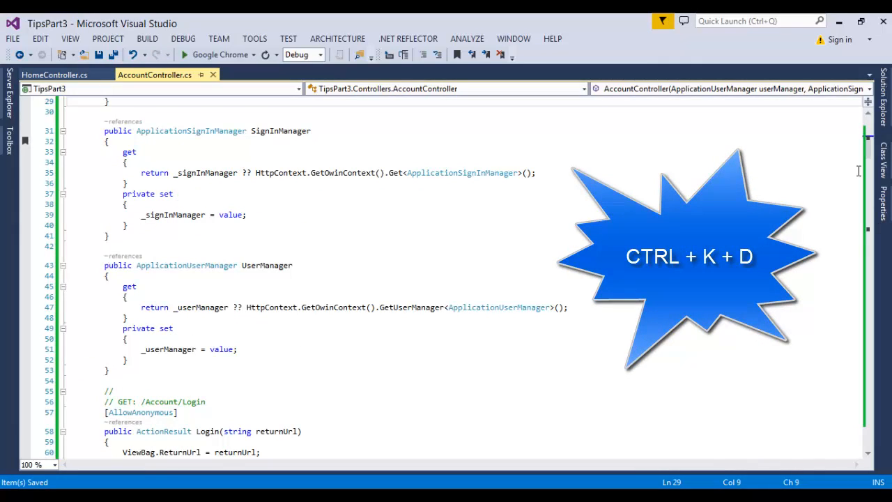
scroll(up, 3)
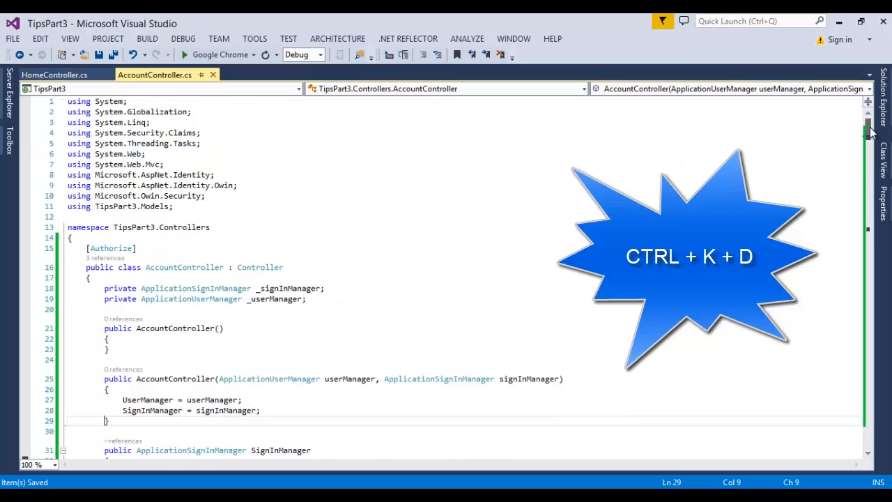
scroll(down, 3)
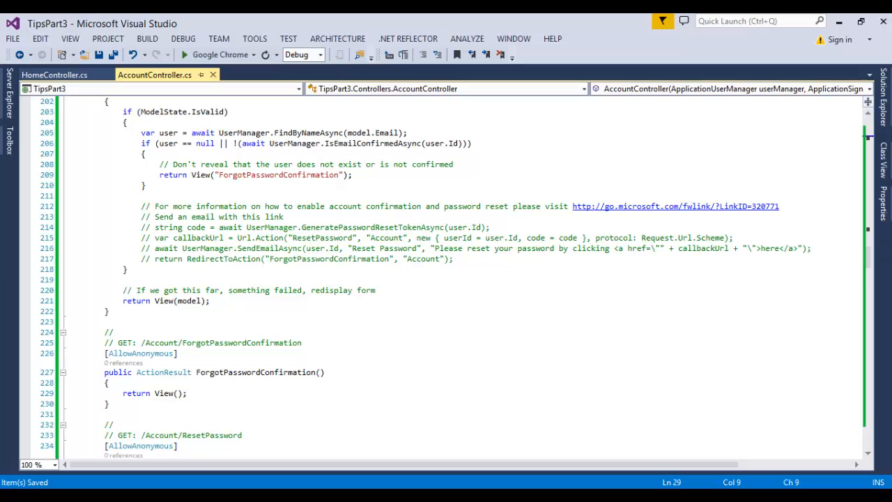
Scroll to the ResetPassword method and place the caret in the editor
scroll(down, 3)
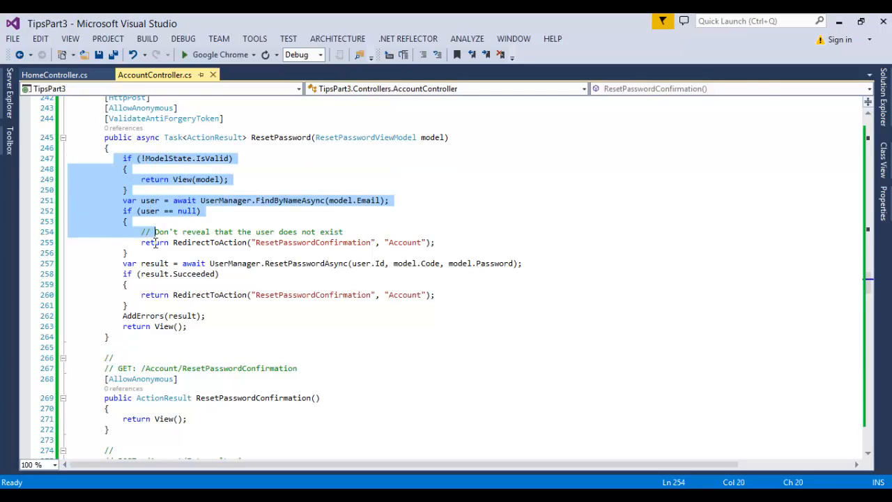
click(128, 252)
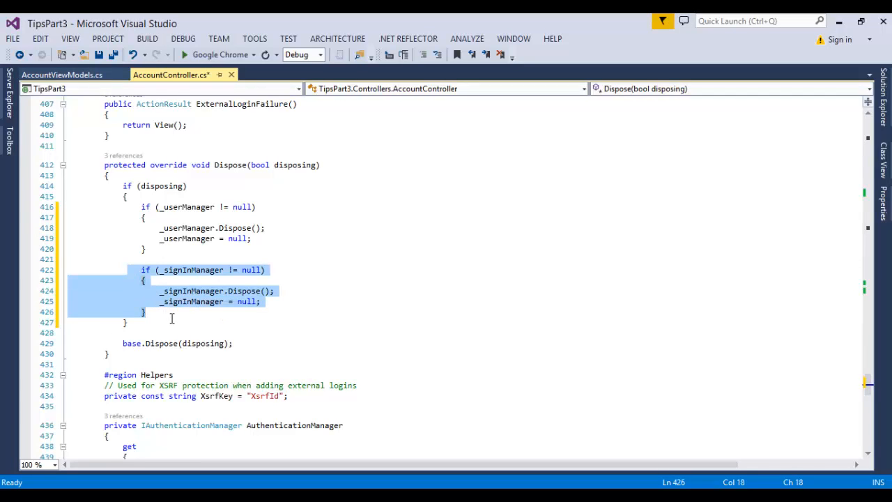
key(alt+up)
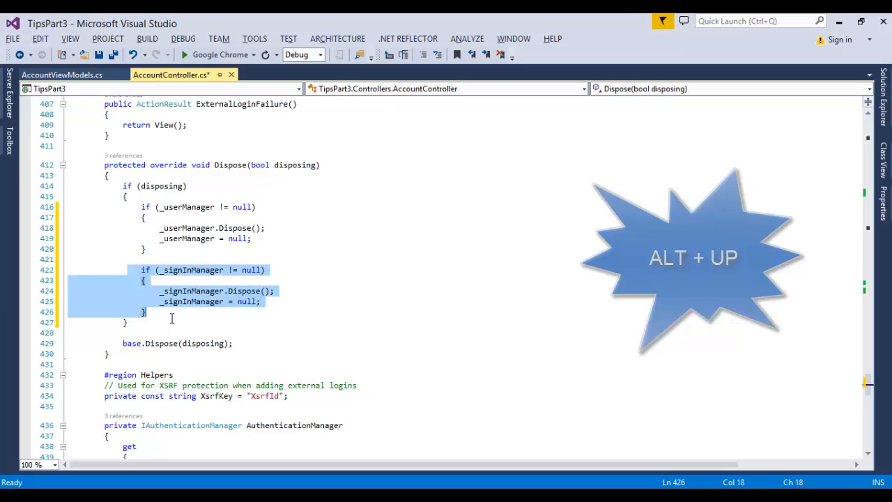
key(alt+up)
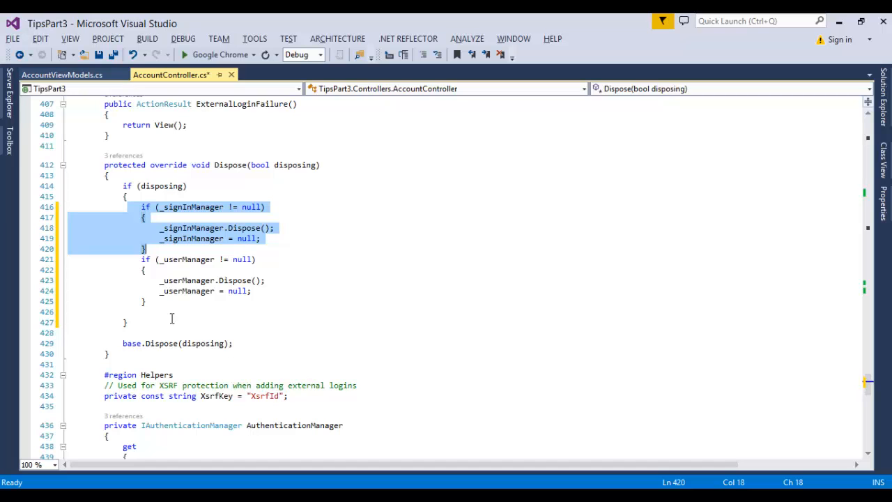
key(alt+down)
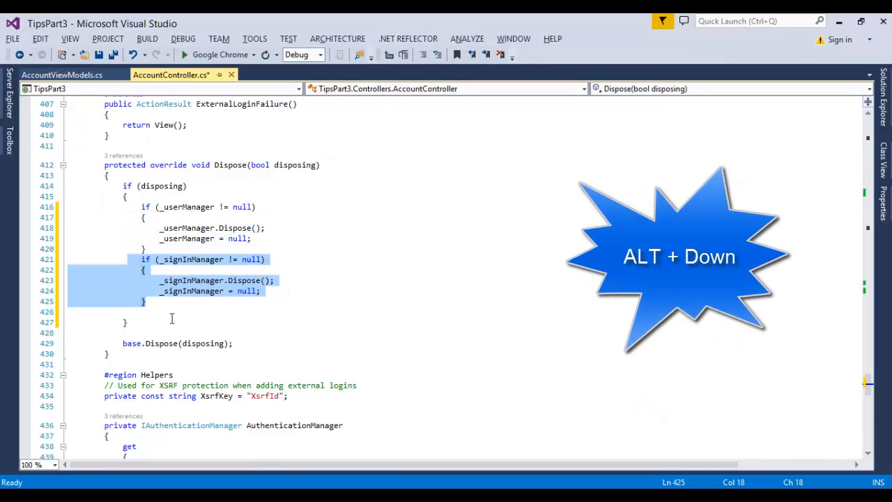
key(alt+Down)
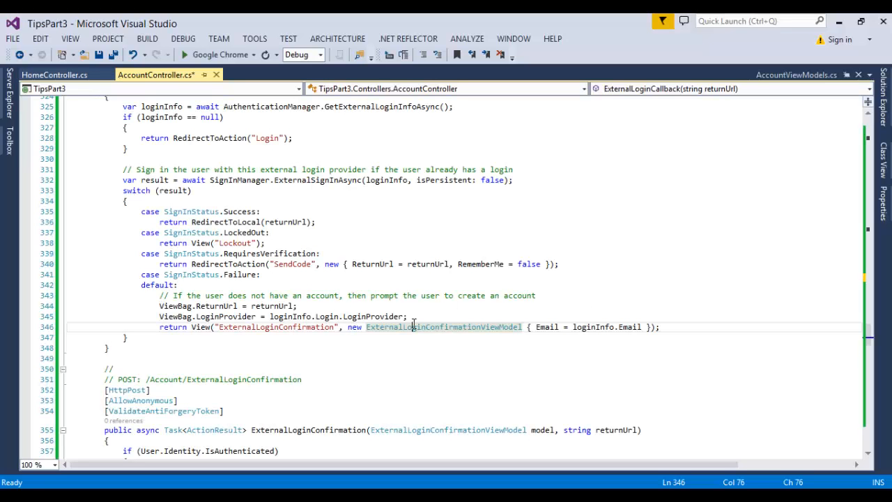
key(F12)
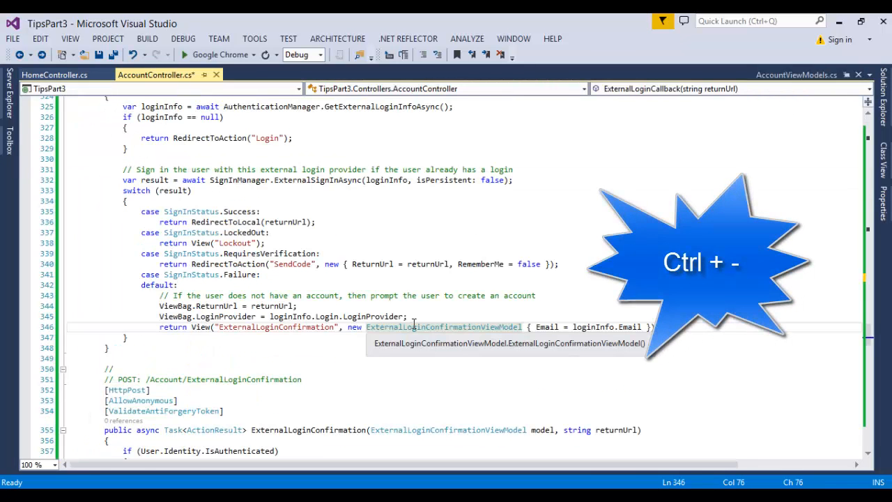
mouse_move(560, 240)
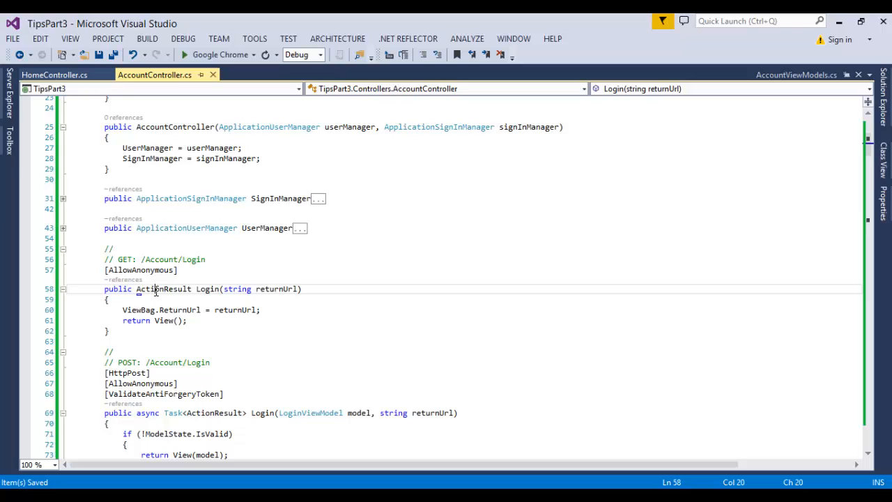
Invoke Quick Actions (Ctrl+.) while collapsing the SignInManager and UserManager properties
key(ctrl+.)
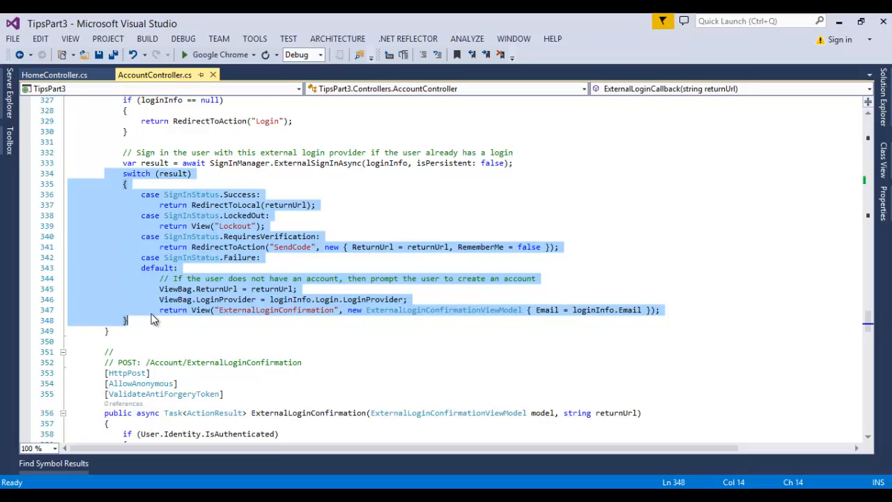
Extract the sign-in switch block into a new method named GetViewafterSignin
key(ctrl+r)
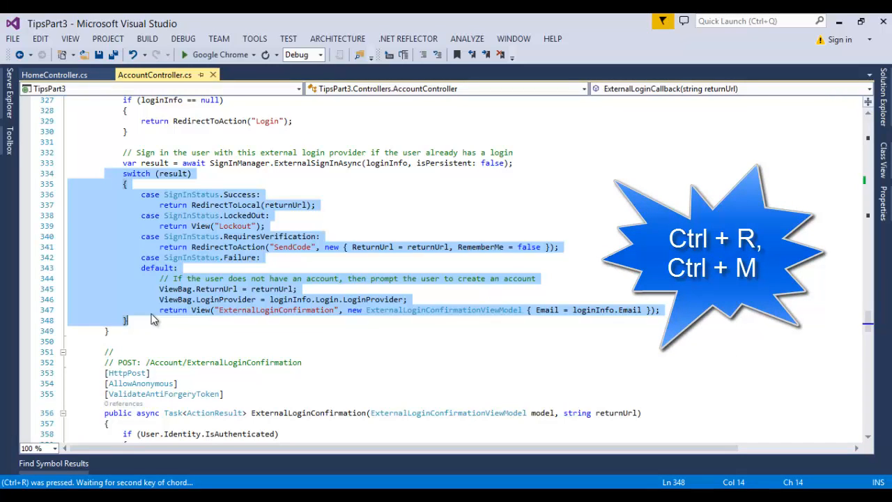
key(ctrl+m)
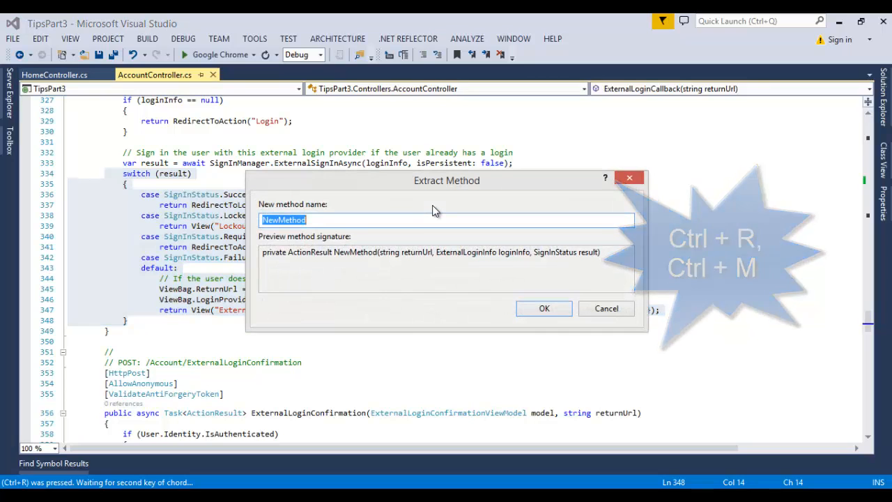
key(Delete)
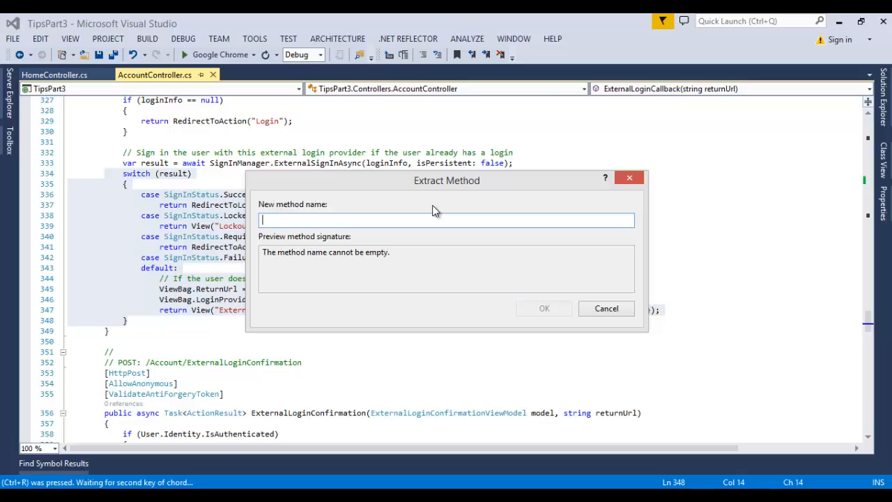
text(GetV)
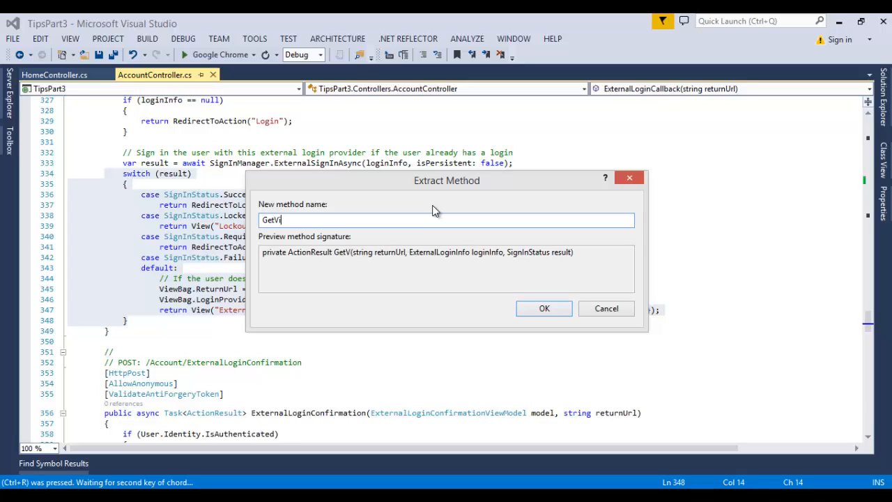
text(ewafterSignin)
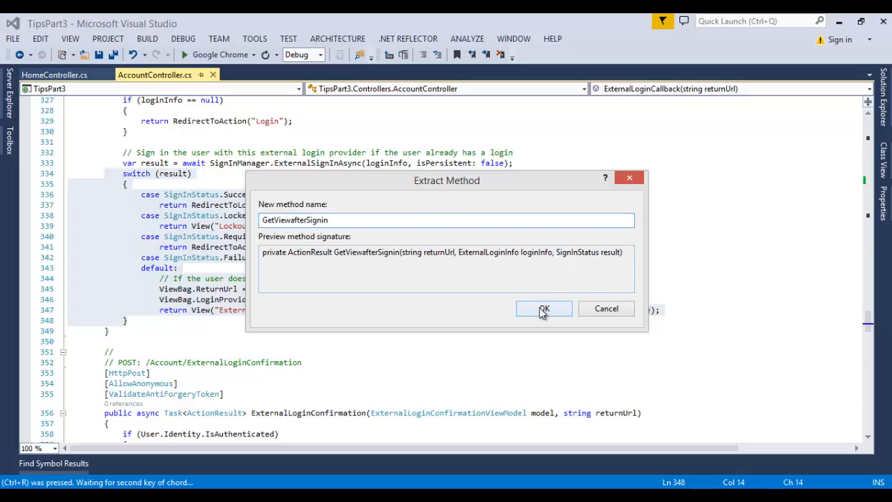
click(543, 309)
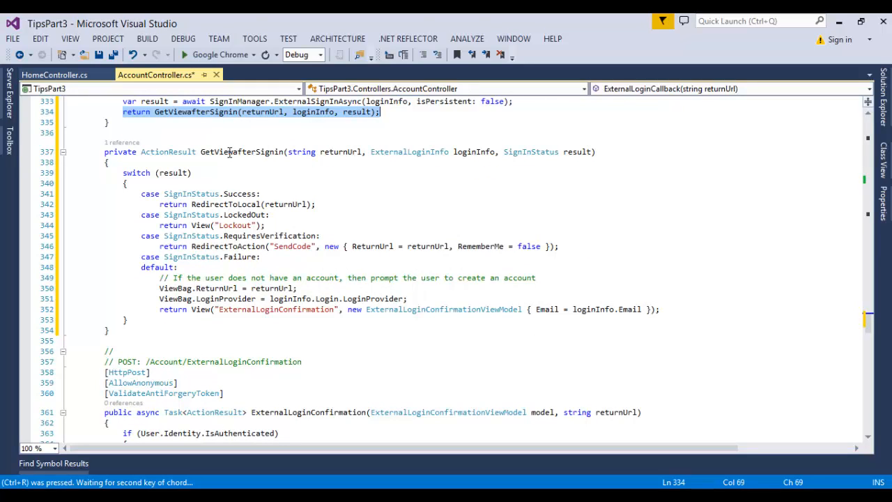
mouse_move(209, 114)
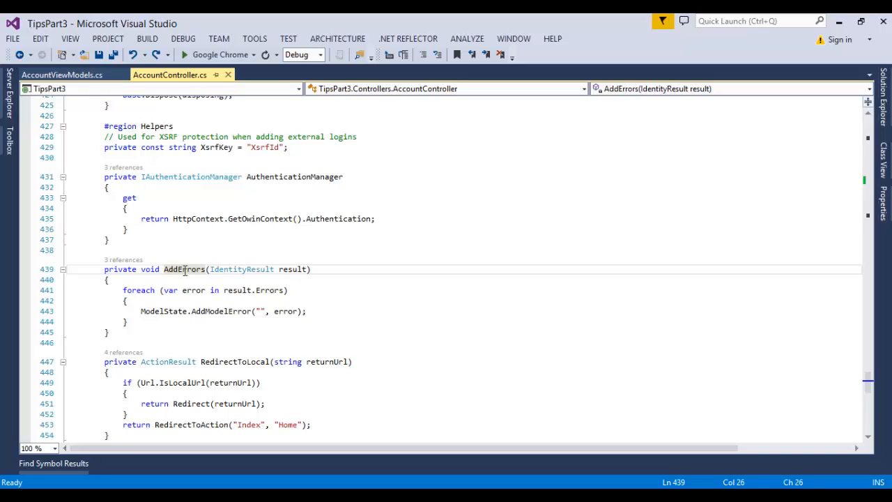
Find all references to the AddErrors helper method with Shift+F12
key(shift+f12)
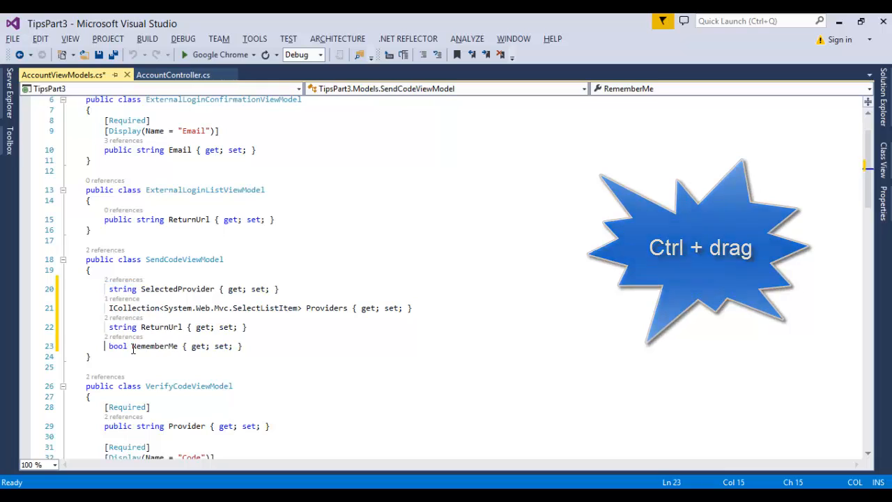
mouse_move(117, 345)
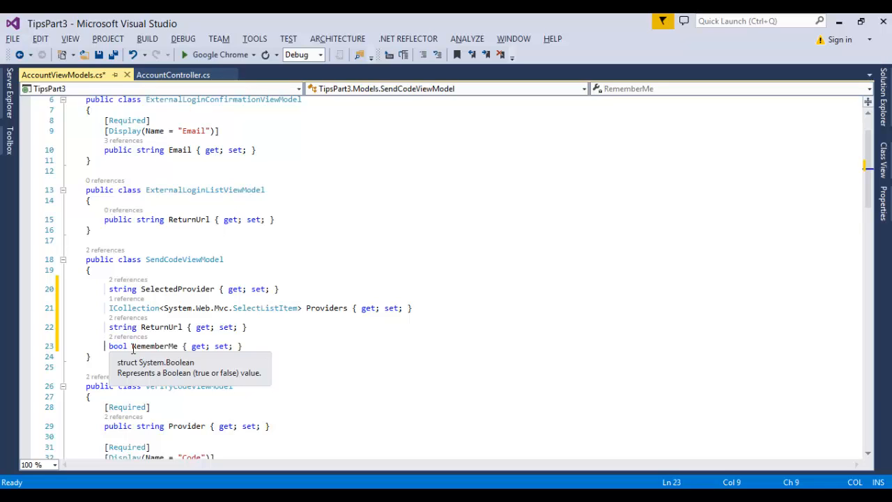
Switch back to the AccountController.cs document tab
click(173, 76)
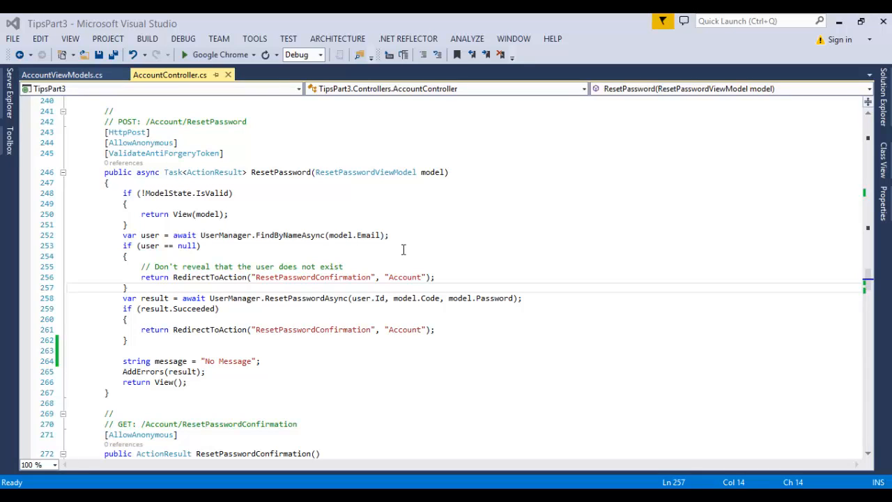
Collapse AccountController.cs to member definitions, then expand all methods again
key(ctrl+m ctrl+o)
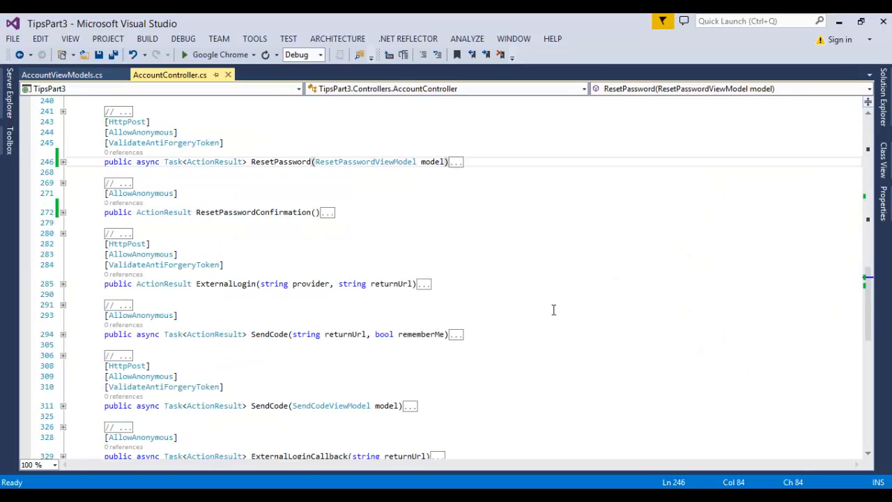
key(Ctrl+M Ctrl+X)
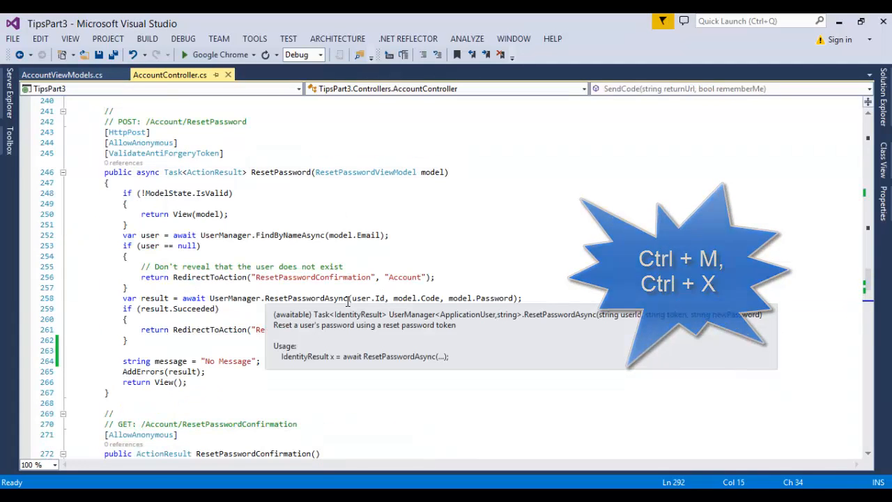
key(Ctrl+M)
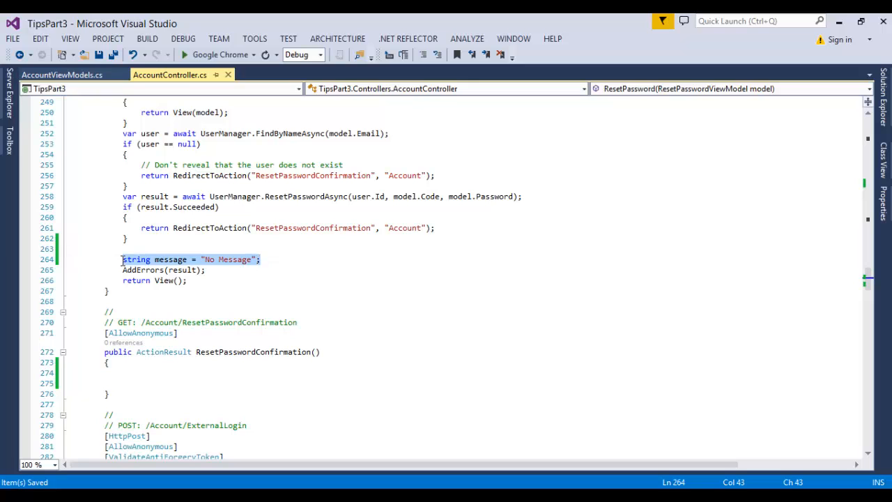
Copy the message and AddErrors lines from ResetPassword, then move into the empty ResetPasswordConfirmation body
key(ctrl+c)
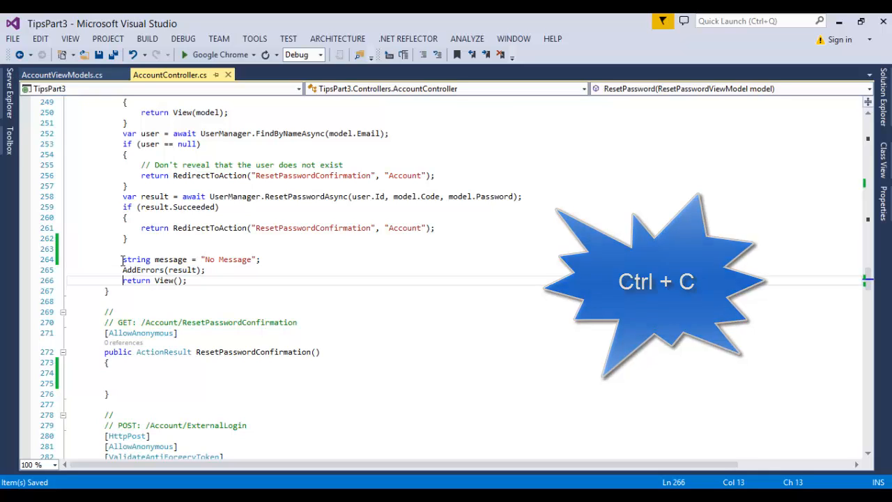
key(ctrl+c)
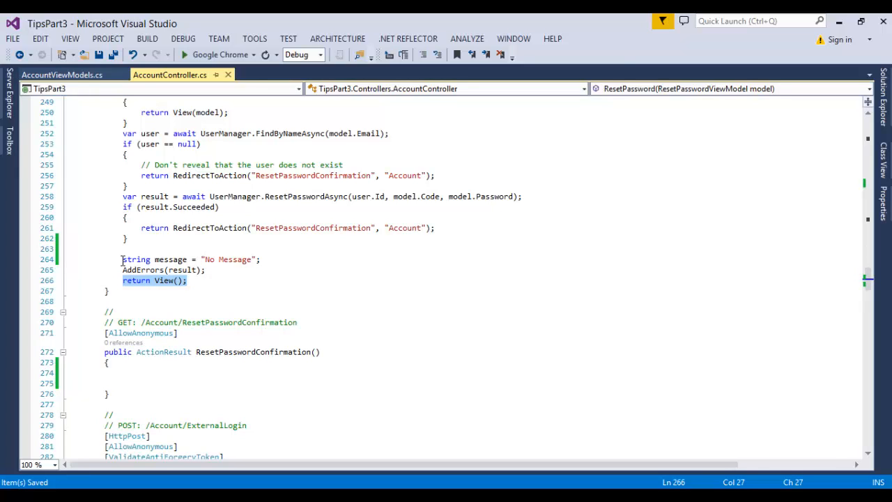
click(114, 313)
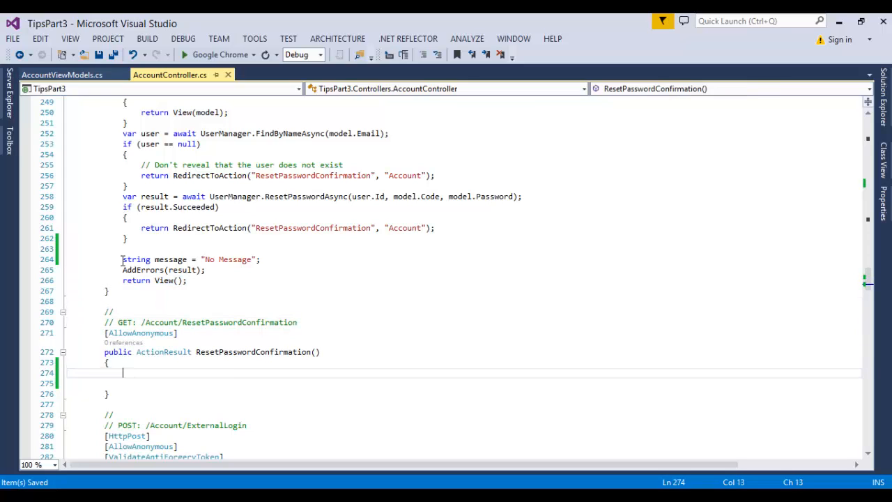
Cycle the clipboard ring with Ctrl+Shift+V to paste the copied message declaration line
key(ctrl+shift+v)
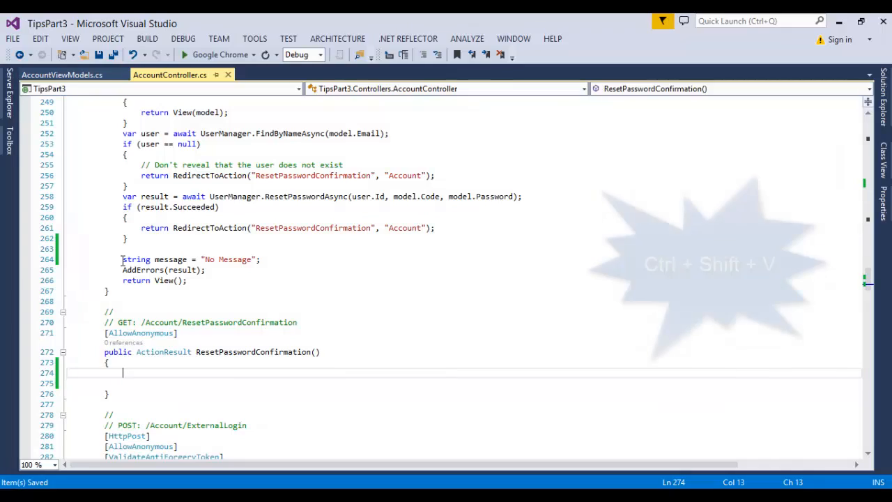
key(ctrl+shift+v)
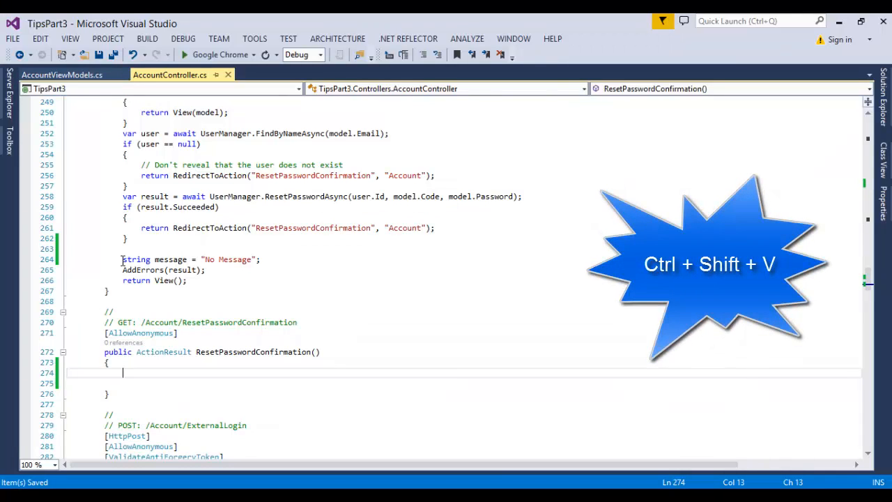
key(ctrl+shift+v)
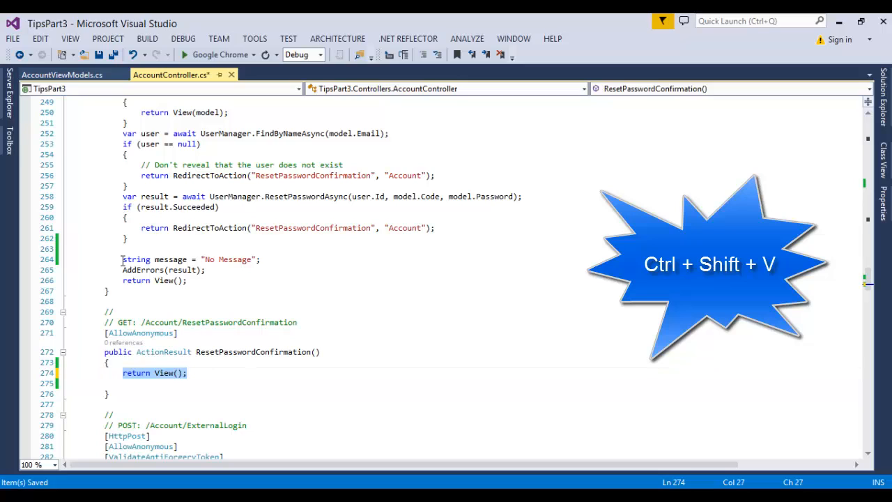
key(ctrl+shift+v)
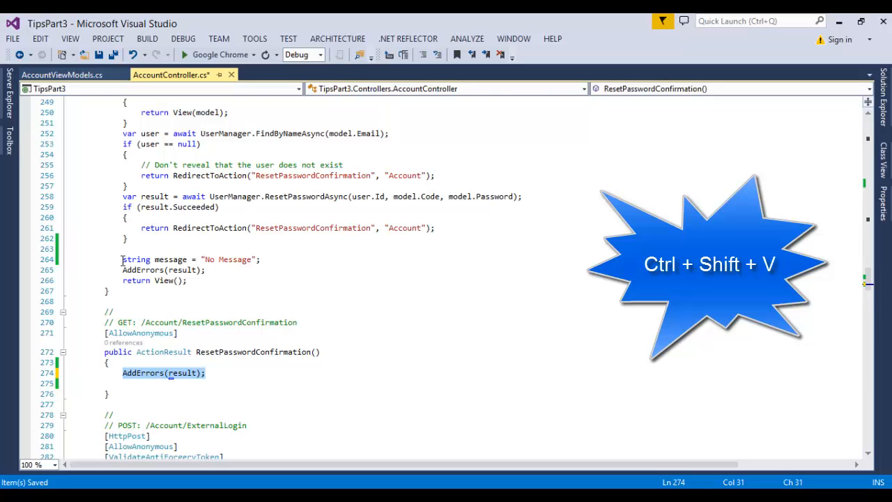
key(ctrl+shift+v)
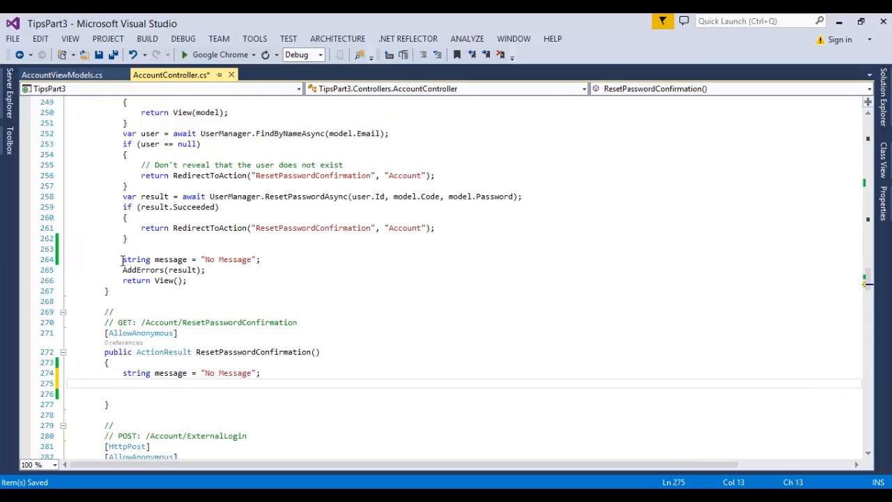
Cycle the clipboard ring to paste AddErrors(result); and add string message = "No Message";
key(ctrl+shift+v)
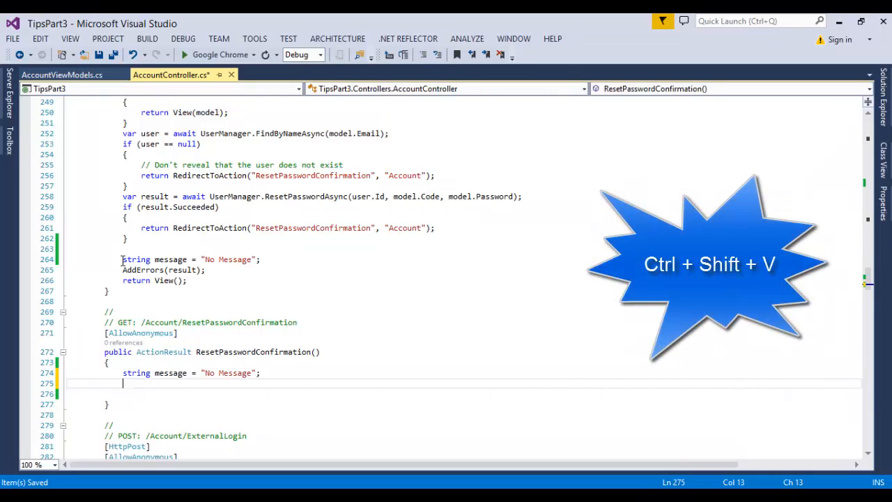
key(ctrl+shift+v)
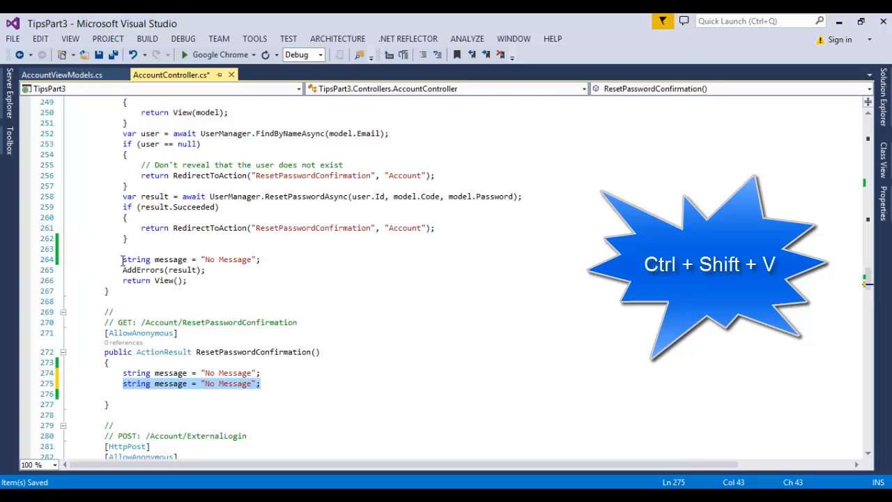
key(ctrl+shift+v)
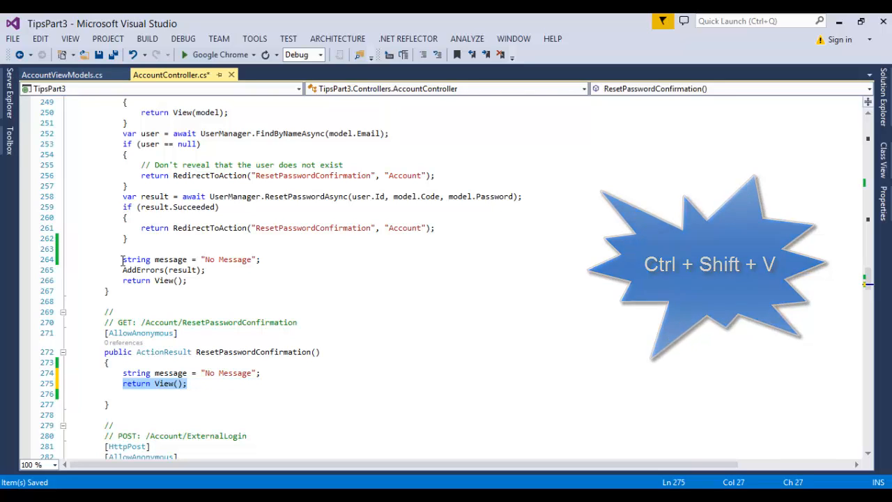
key(ctrl+shift+v)
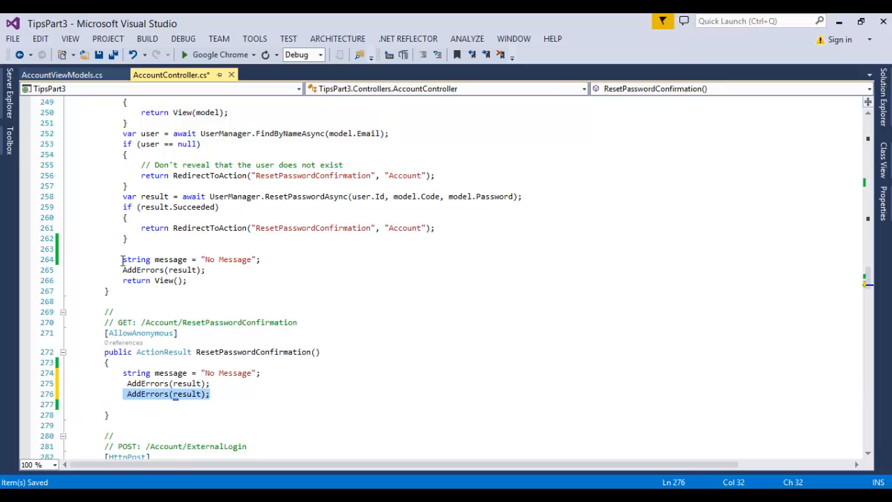
text(string message = "No Message";)
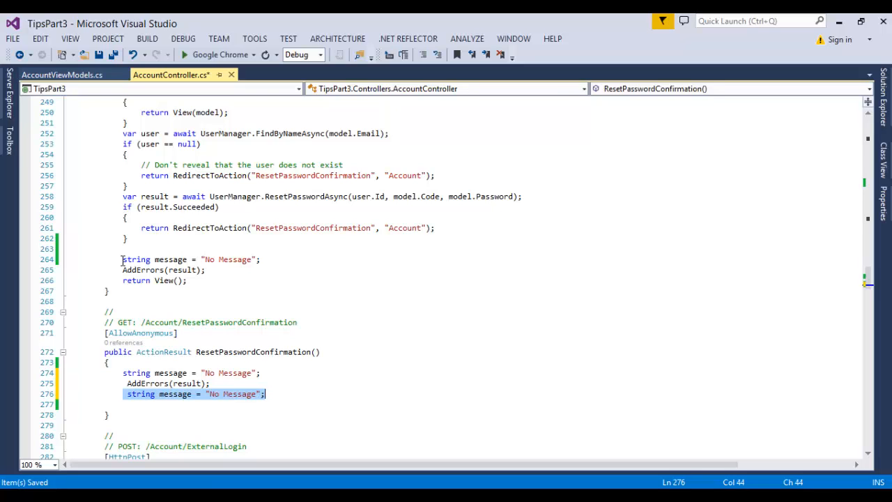